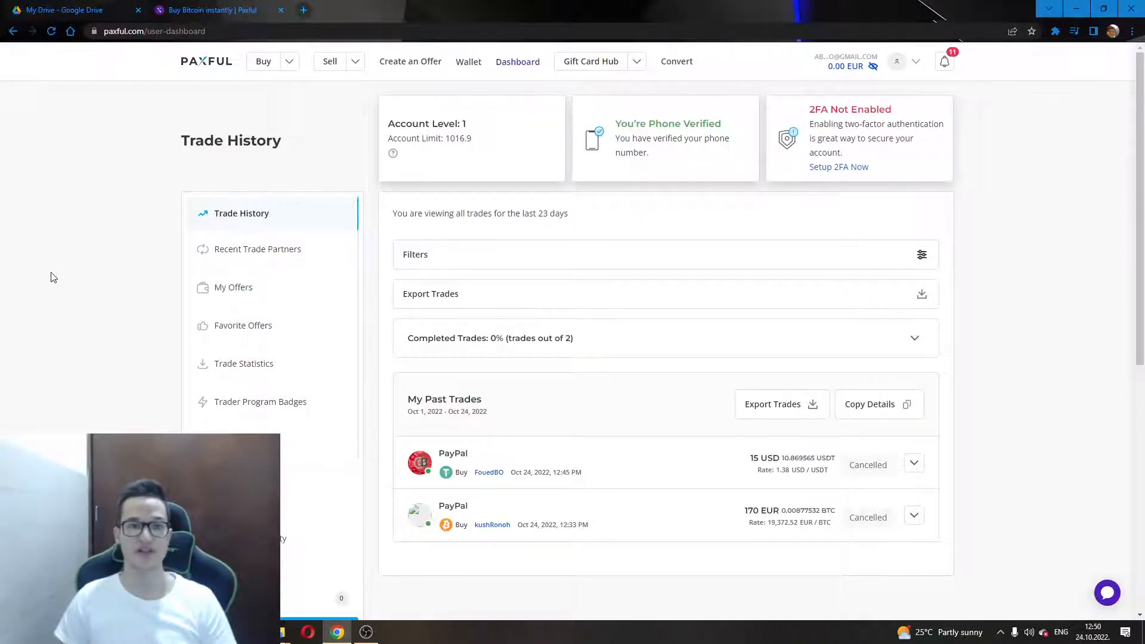
mouse_move(39, 276)
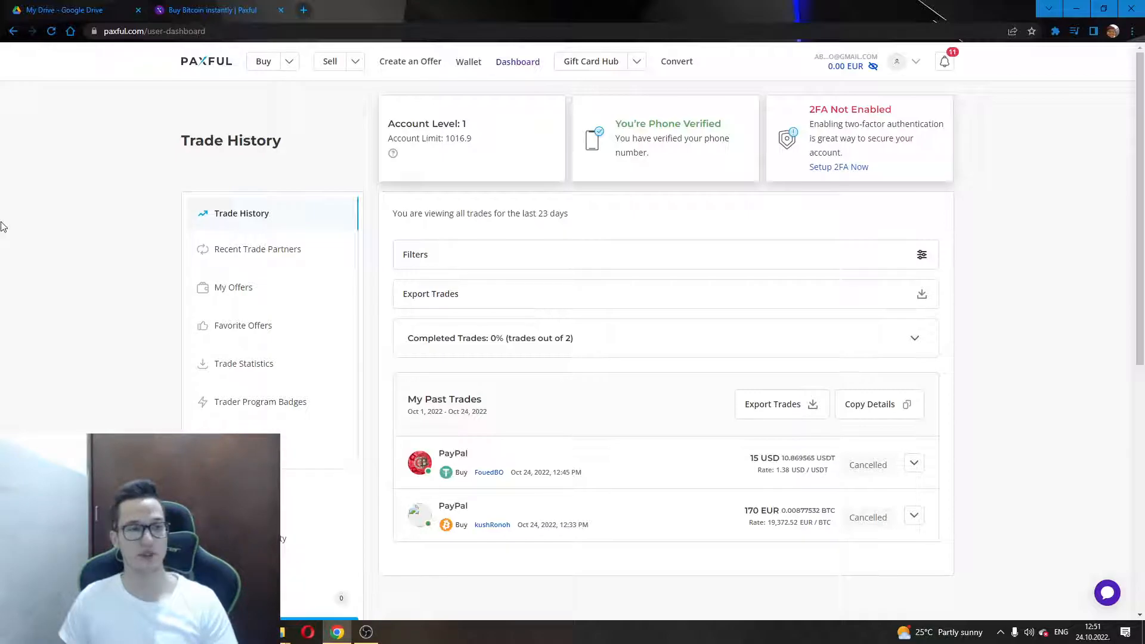
mouse_move(58, 135)
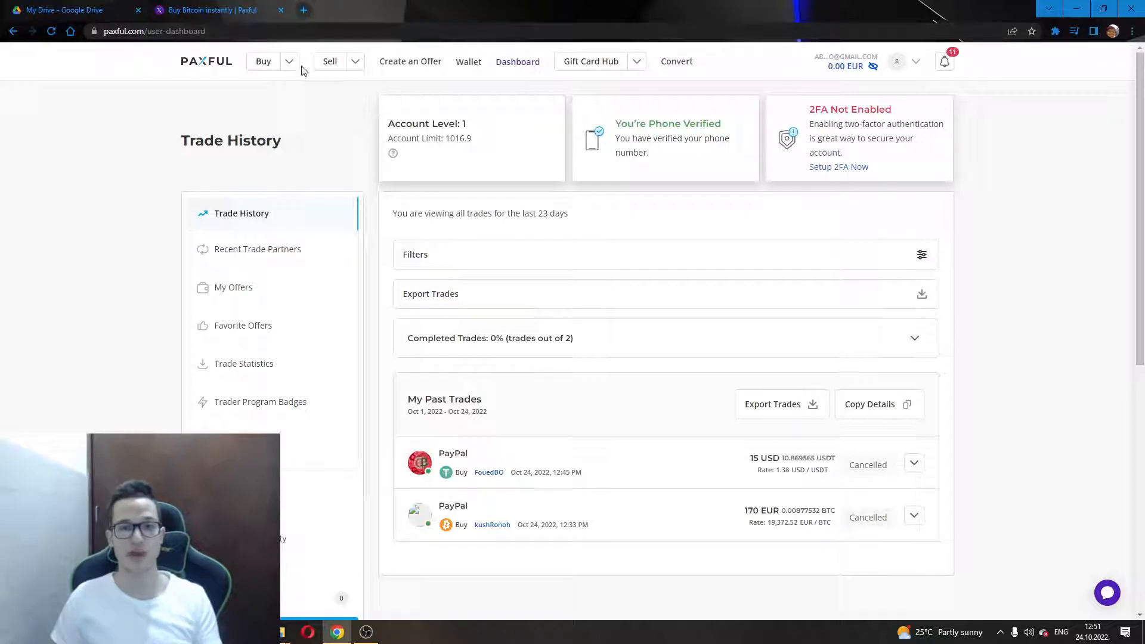
mouse_move(956, 44)
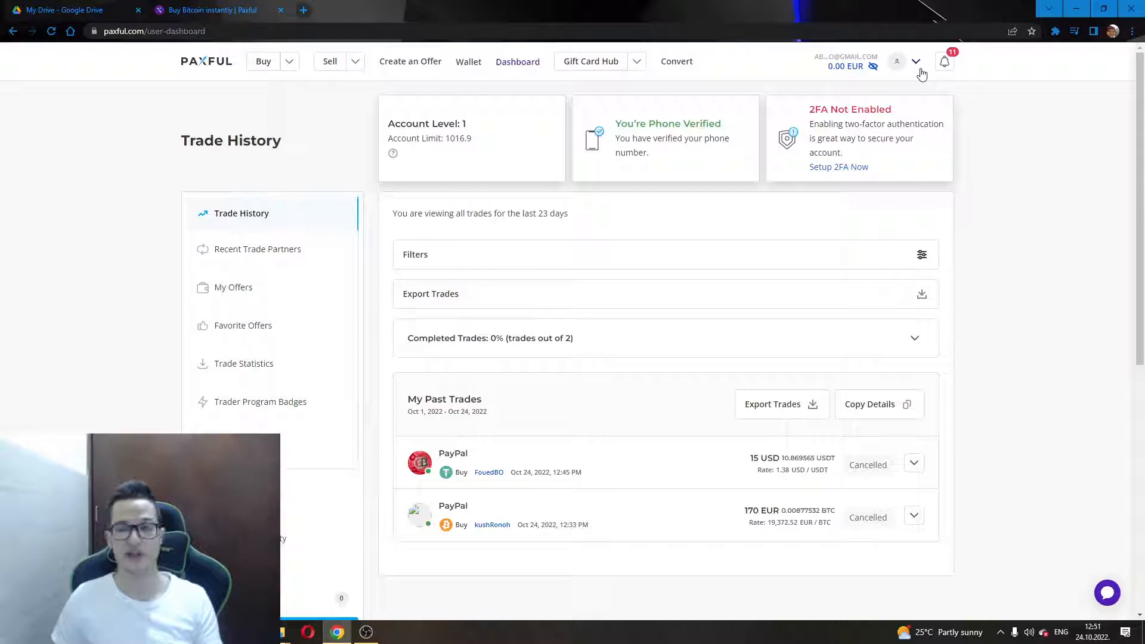
mouse_move(721, 171)
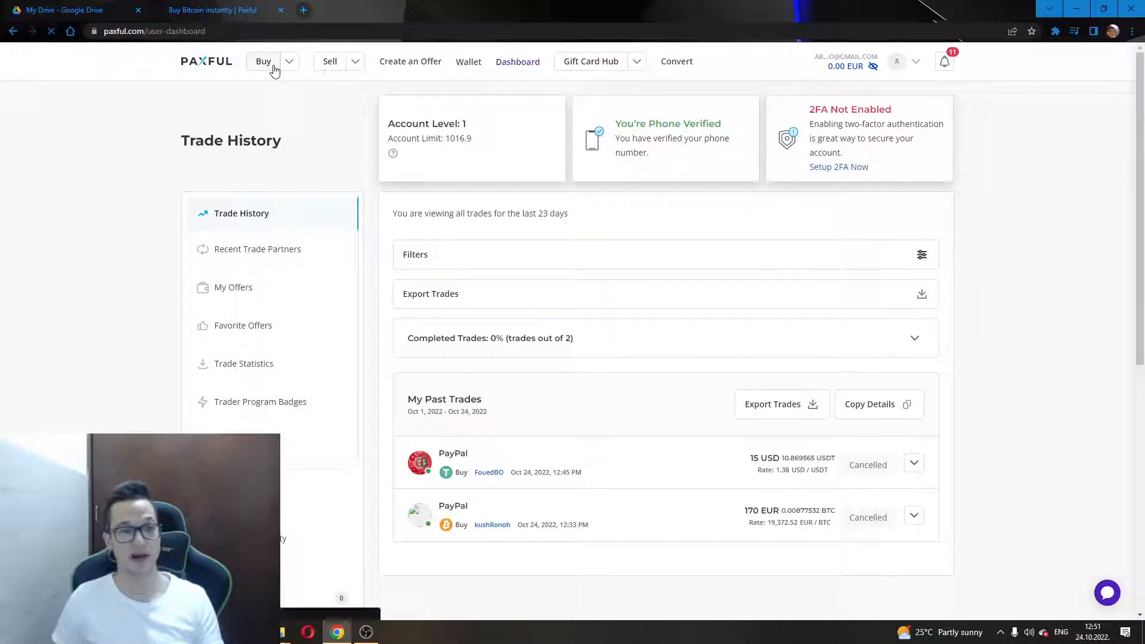
Step: Go to the Buy offers, keep Bitcoin as the cryptocurrency, and bring up the Pay via chooser
left_click(262, 61)
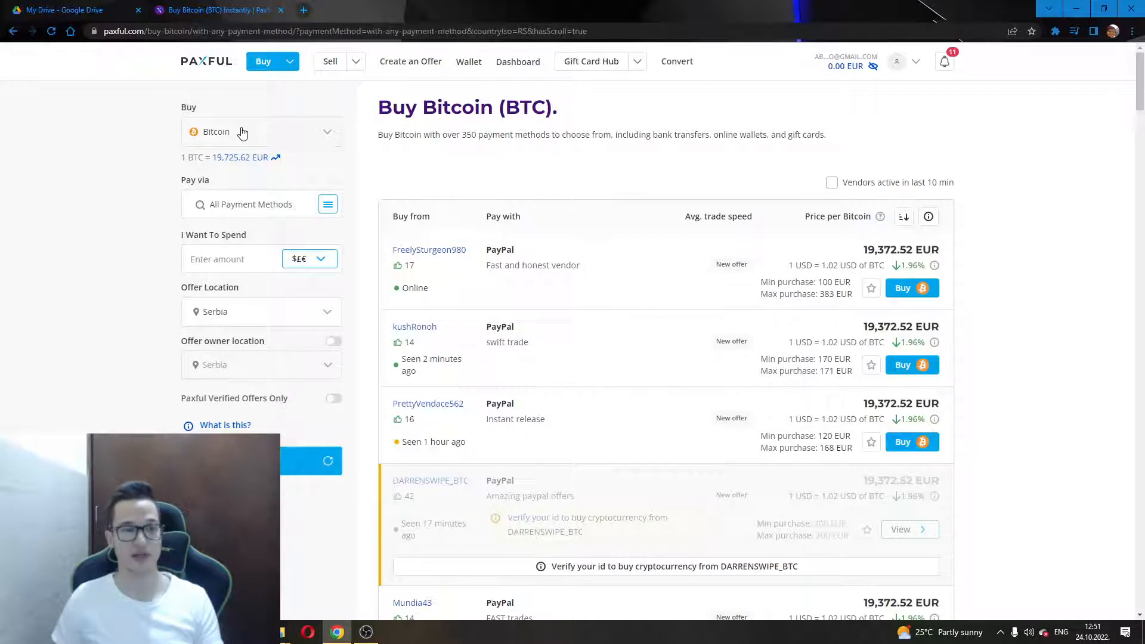
left_click(262, 131)
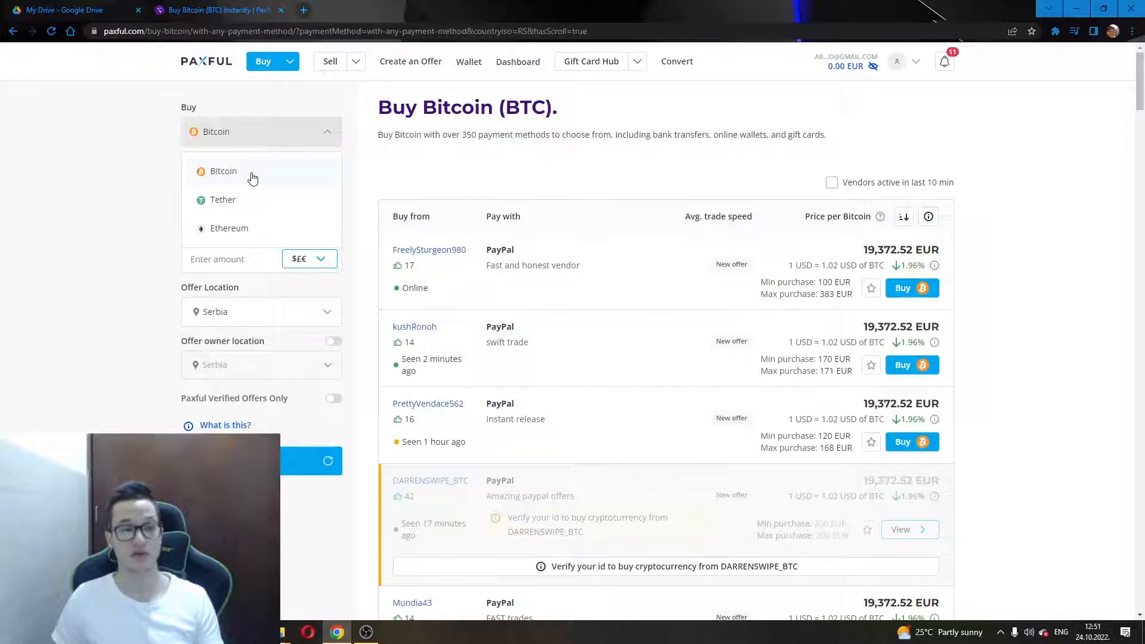
left_click(223, 170)
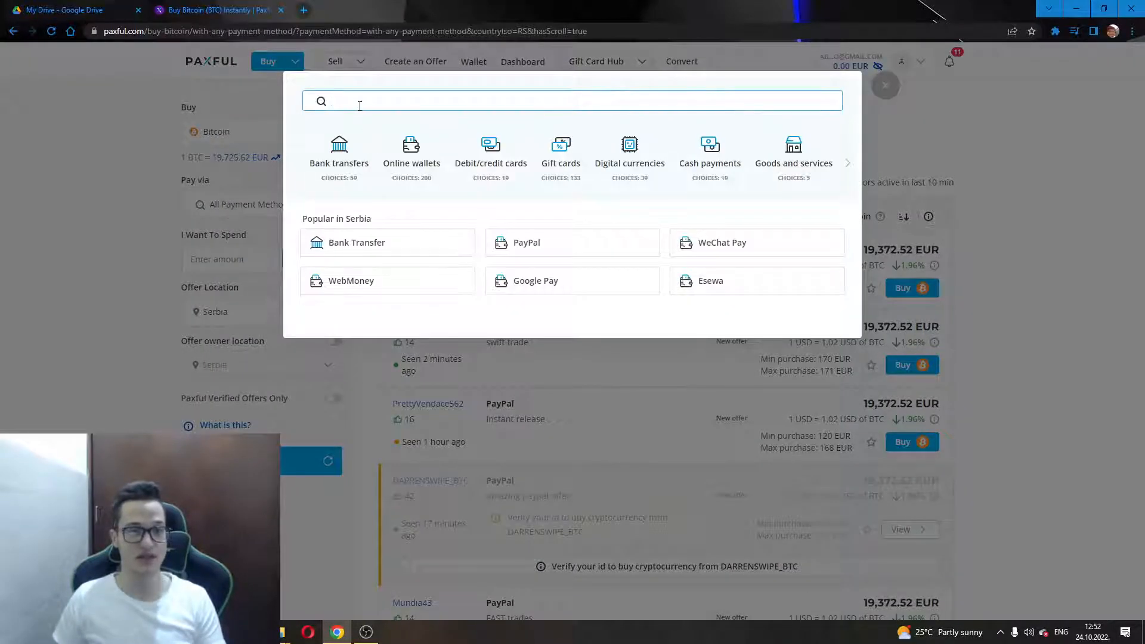
Step: Filter offers to PayPal as payment method, US Dollar as currency, and 15 to spend
type("paypal")
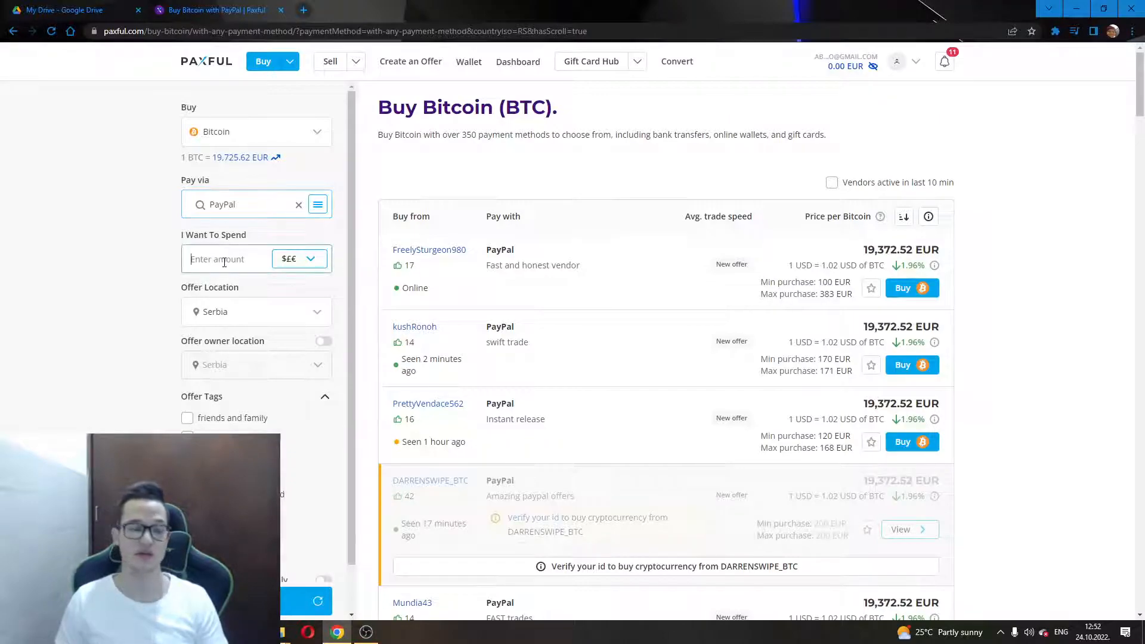
left_click(294, 258)
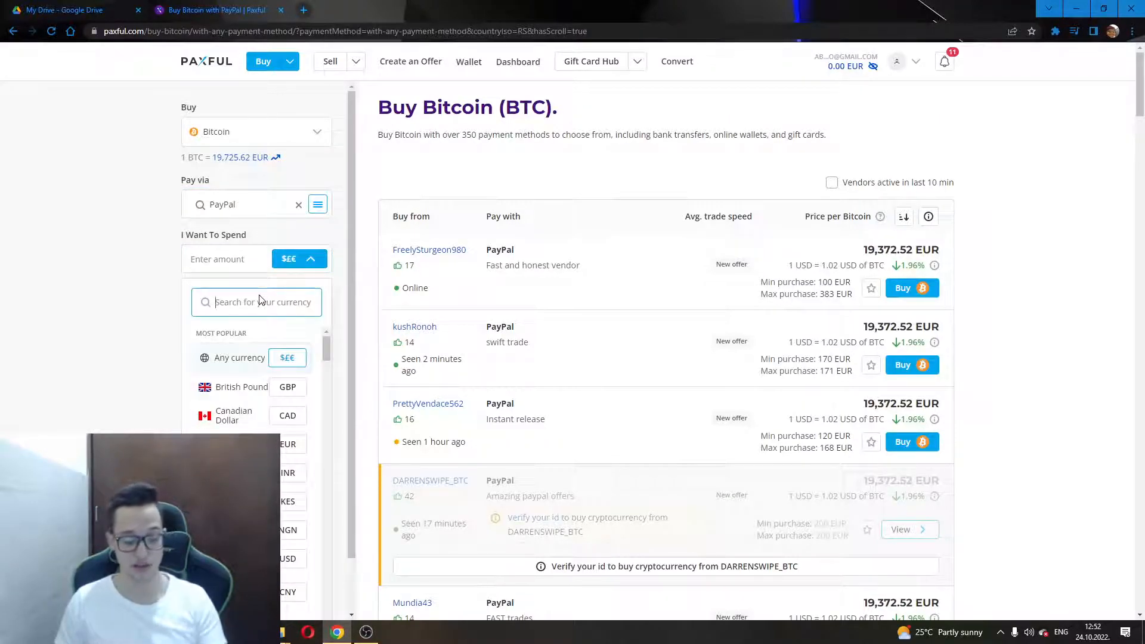
type("usd")
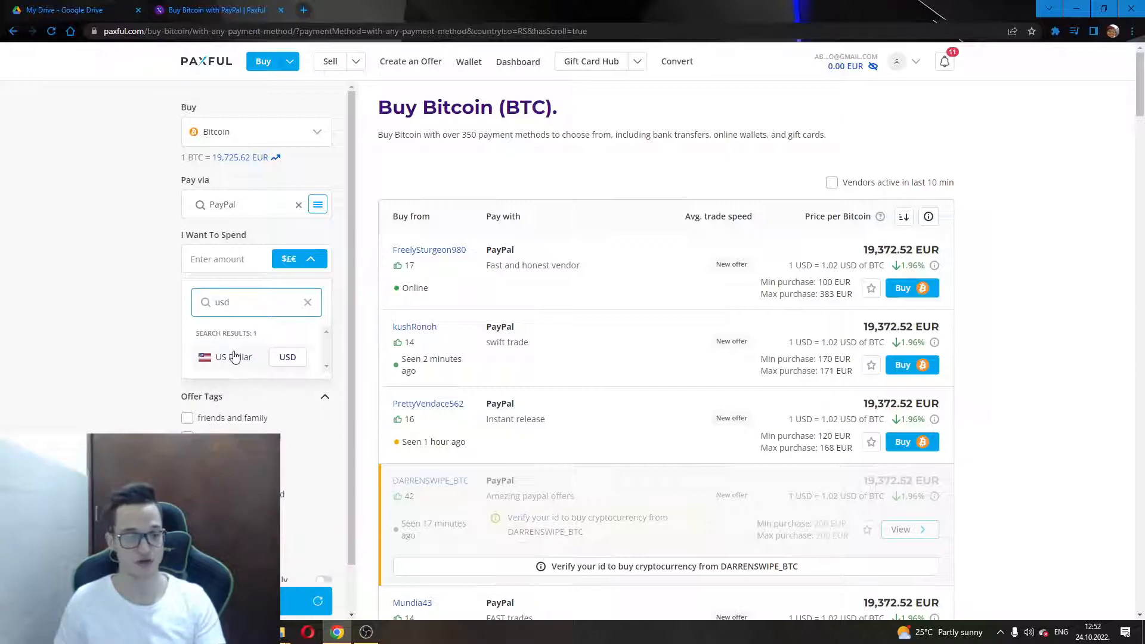
left_click(234, 357)
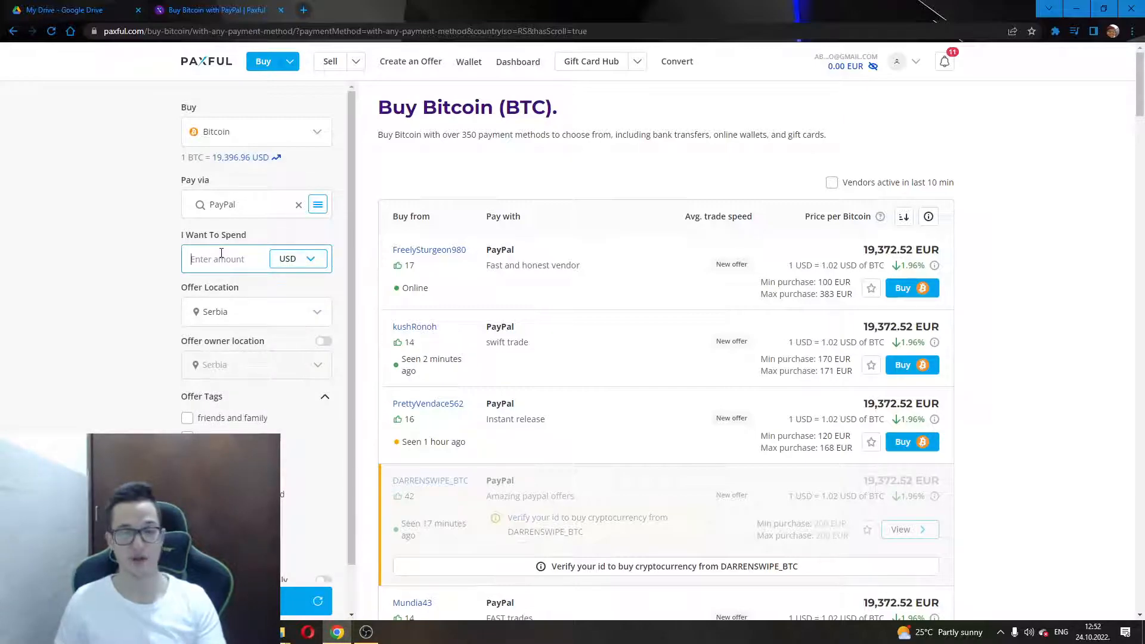
type("15")
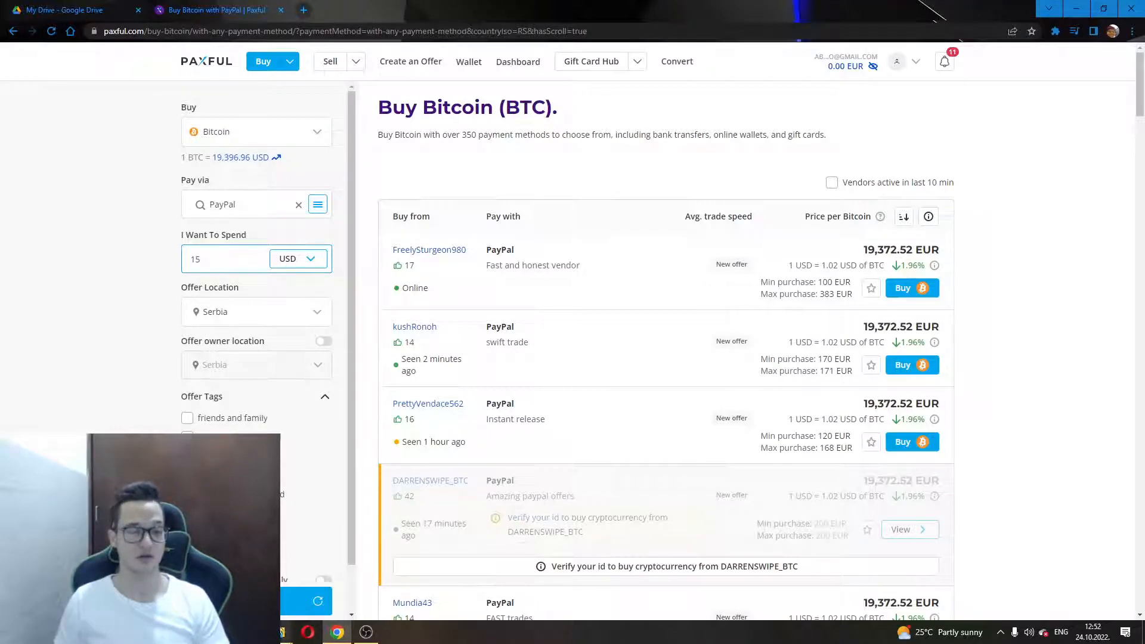
Step: Search for PayPal offers matching 15 USD and scroll through the results toward the Verify your ID link
left_click(227, 259)
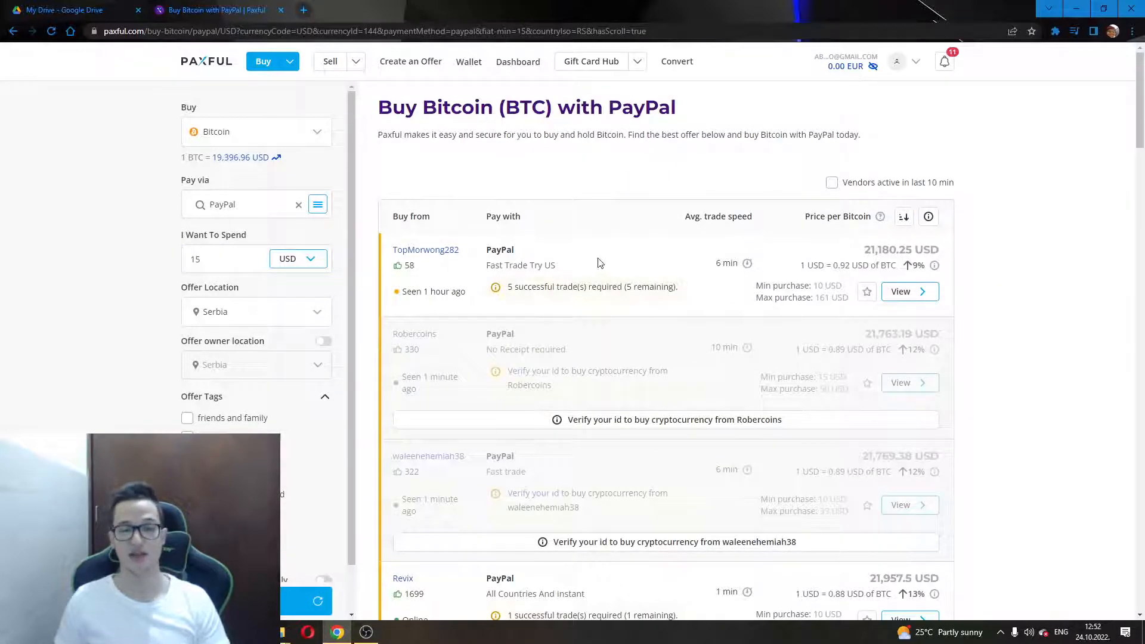
scroll("down", 3)
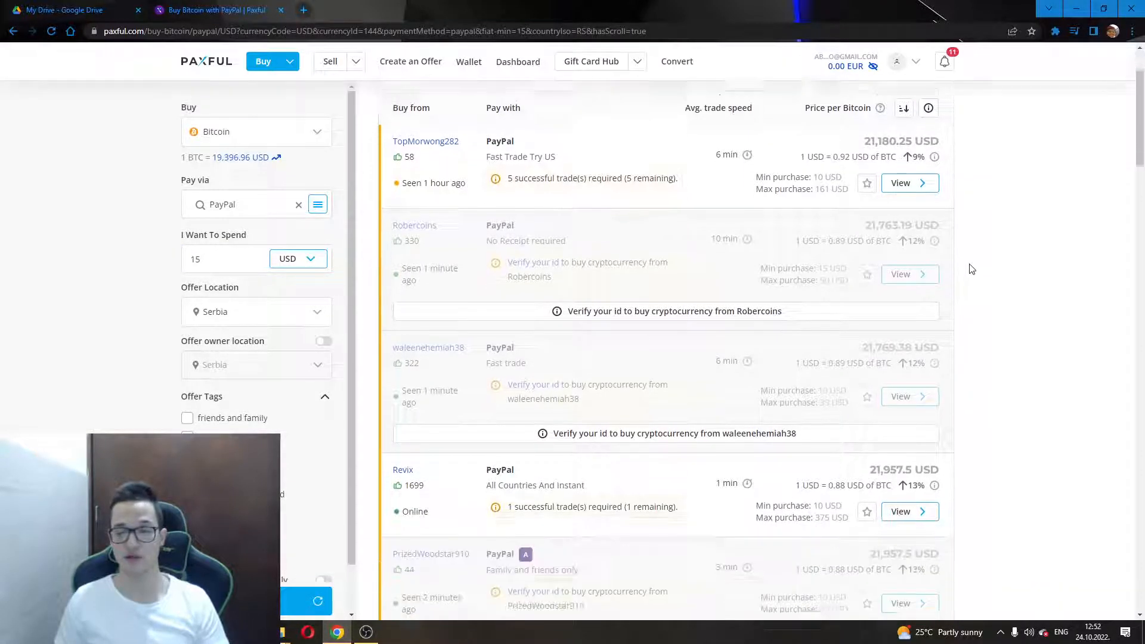
scroll("down", 3)
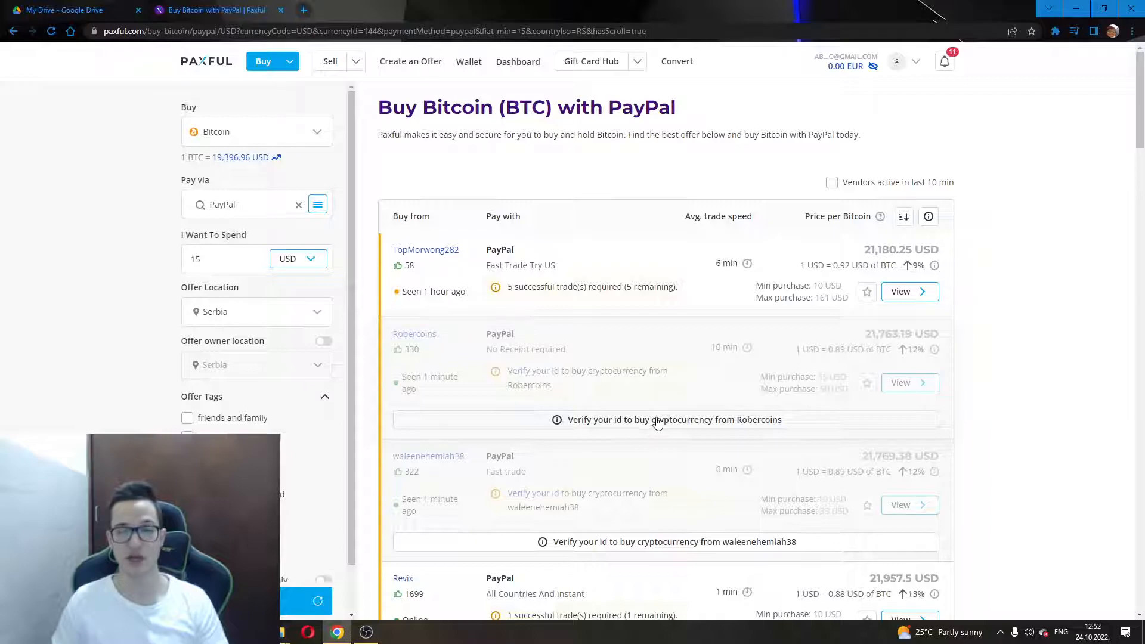
scroll("down", 3)
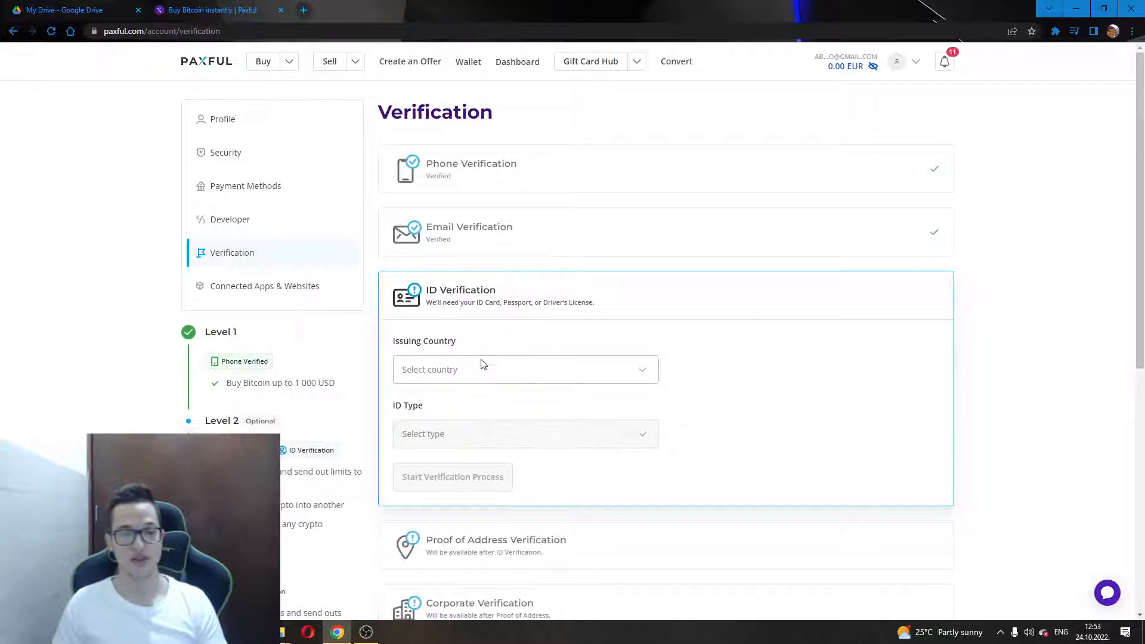
mouse_move(441, 486)
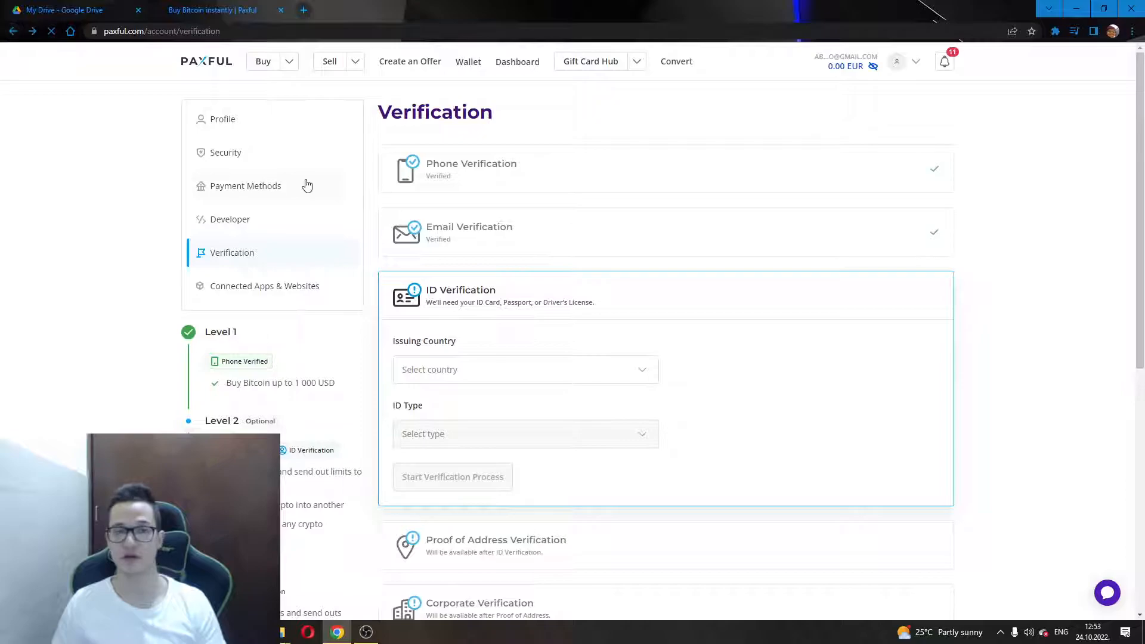
Step: Return from the Verification page to the PayPal Bitcoin offers for 15 USD
left_click(262, 61)
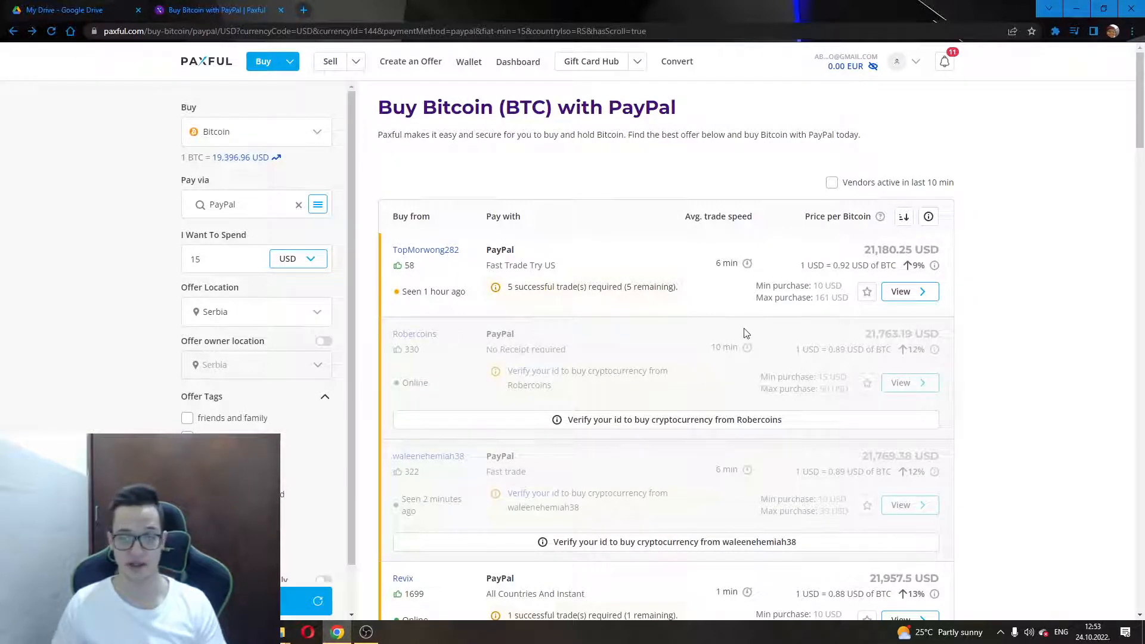
scroll("down", 3)
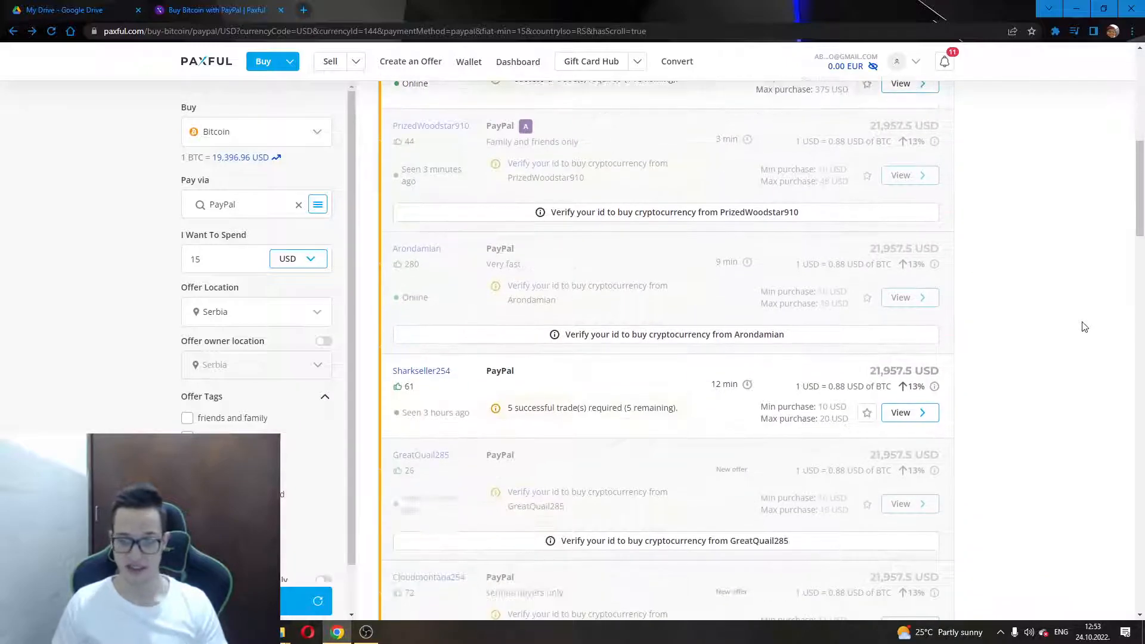
scroll("down", 3)
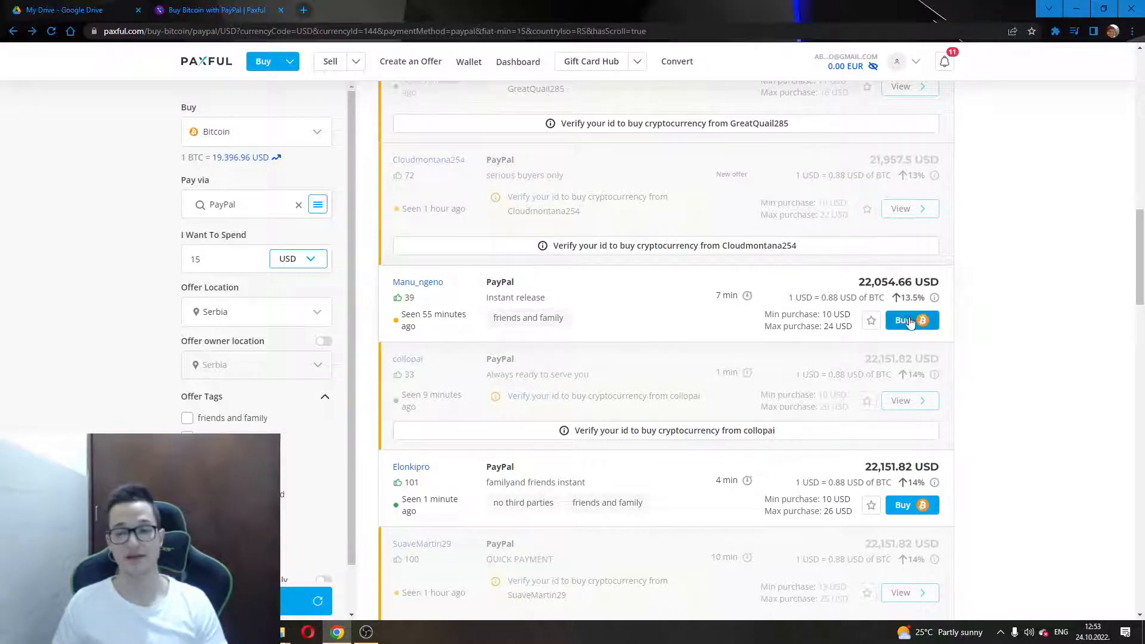
left_click(911, 319)
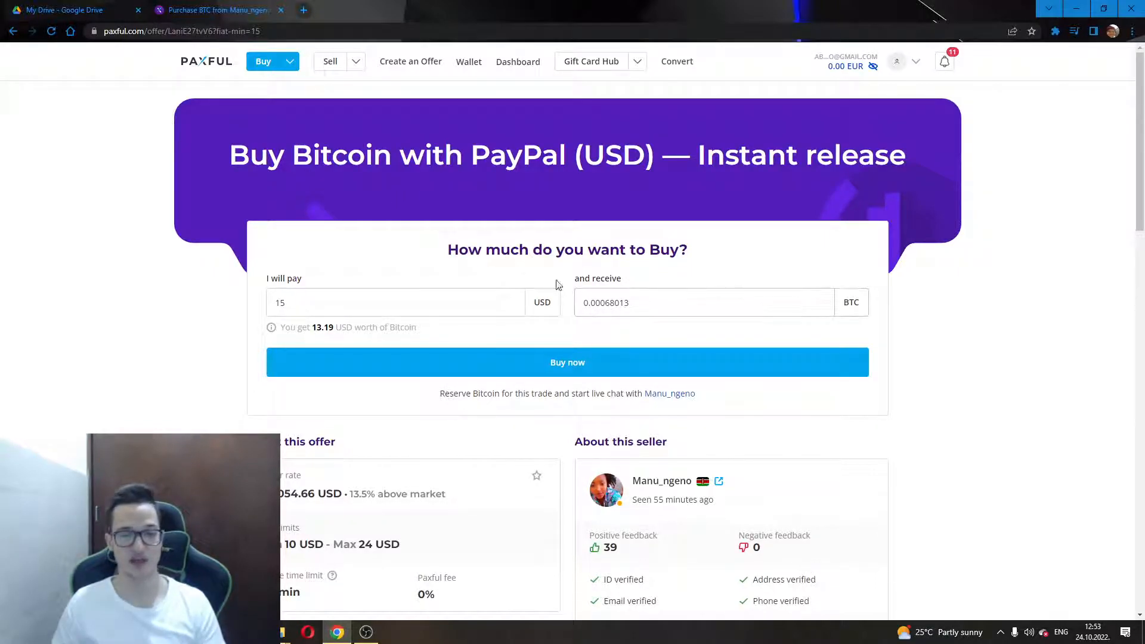
Step: Confirm 15 USD in the I will pay field and submit the purchase with Buy now
left_click(398, 302)
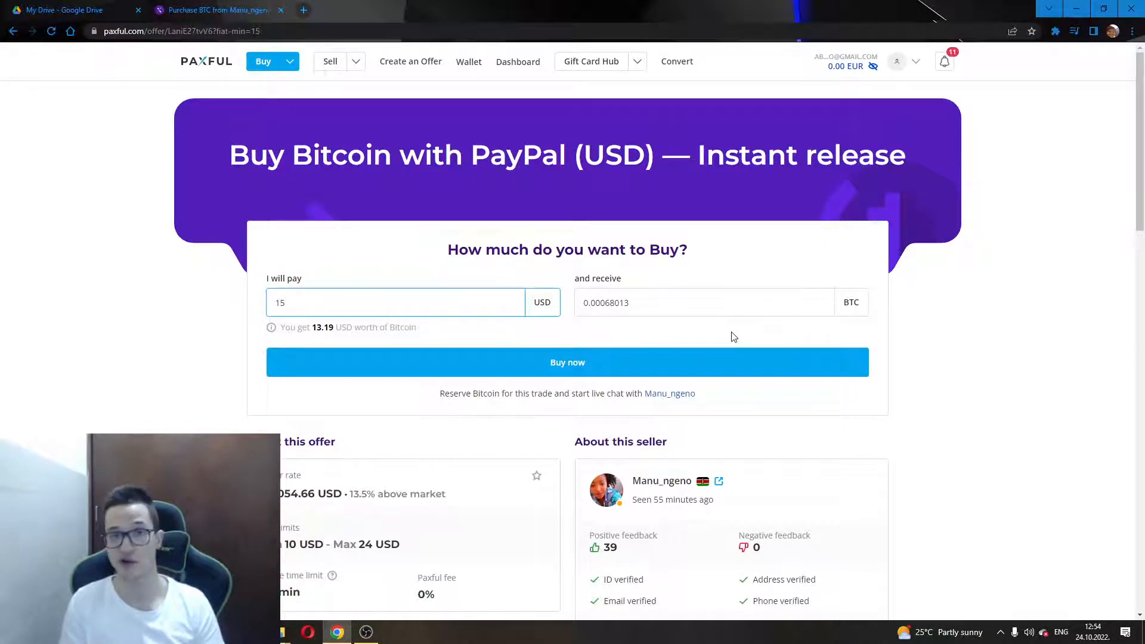
mouse_move(605, 363)
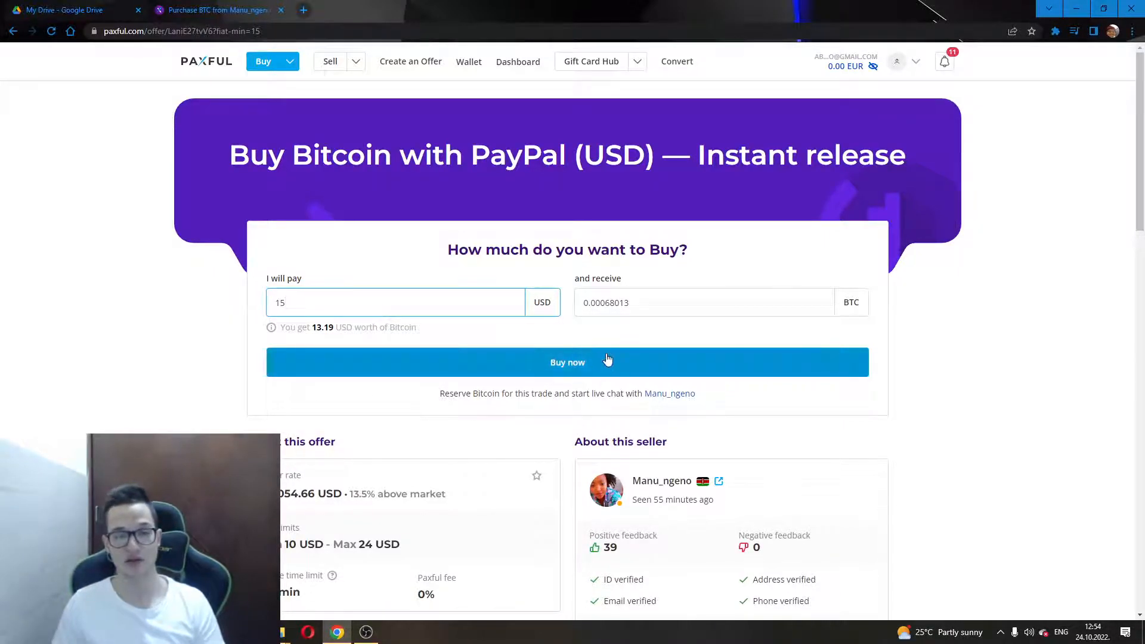
left_click(568, 362)
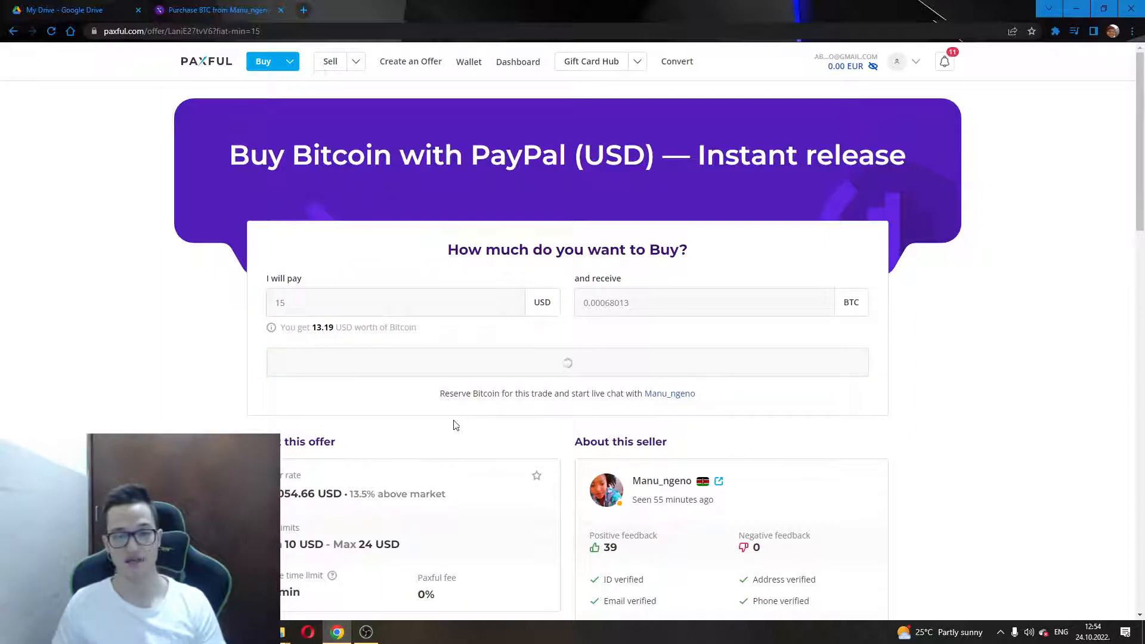
left_click(568, 362)
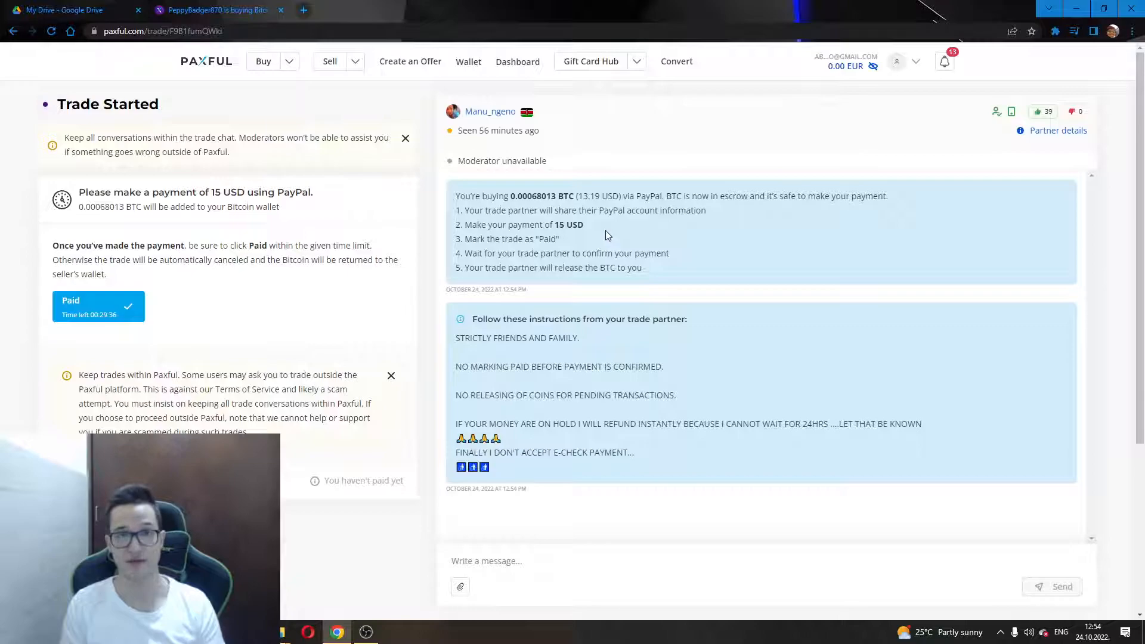
left_click(468, 61)
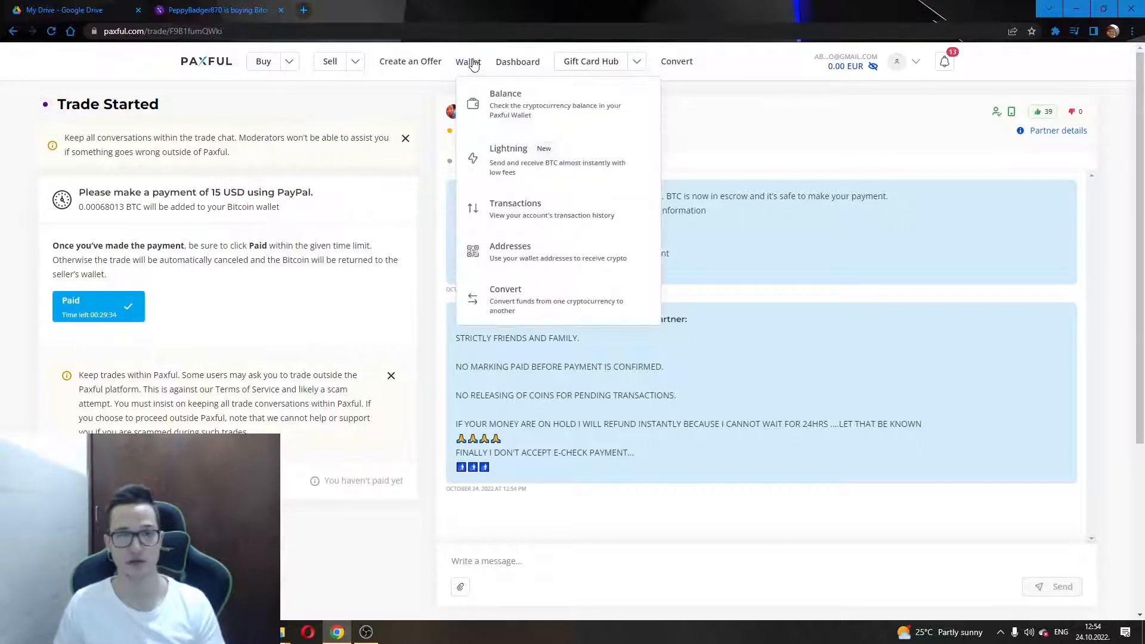
mouse_move(506, 104)
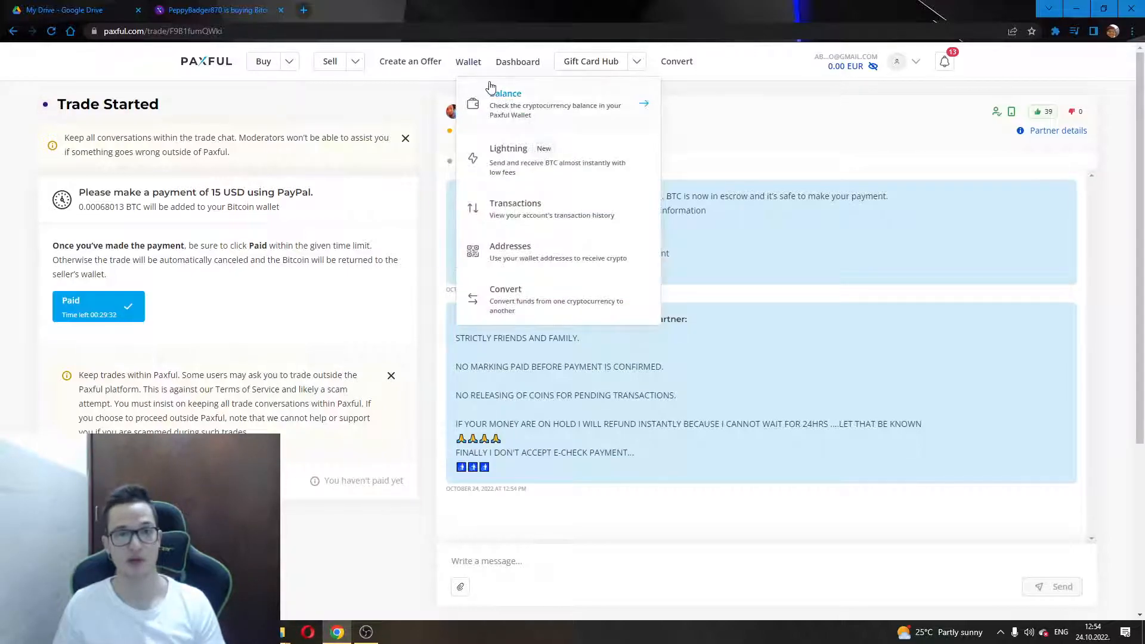